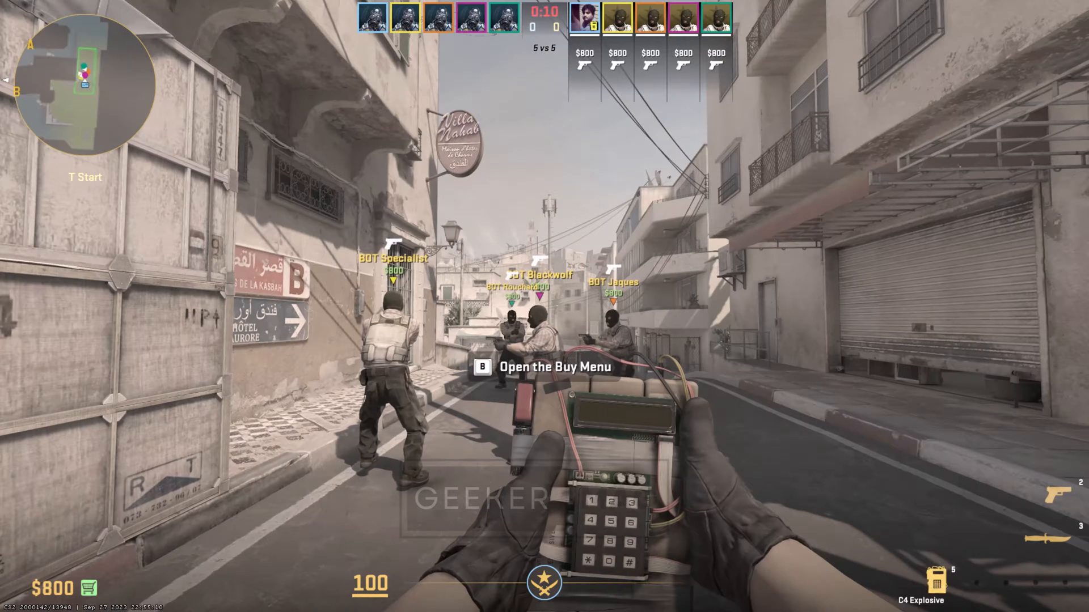
# Buy the Dual Berettas from the Pistols section of the buy menu
pyautogui.press('b')
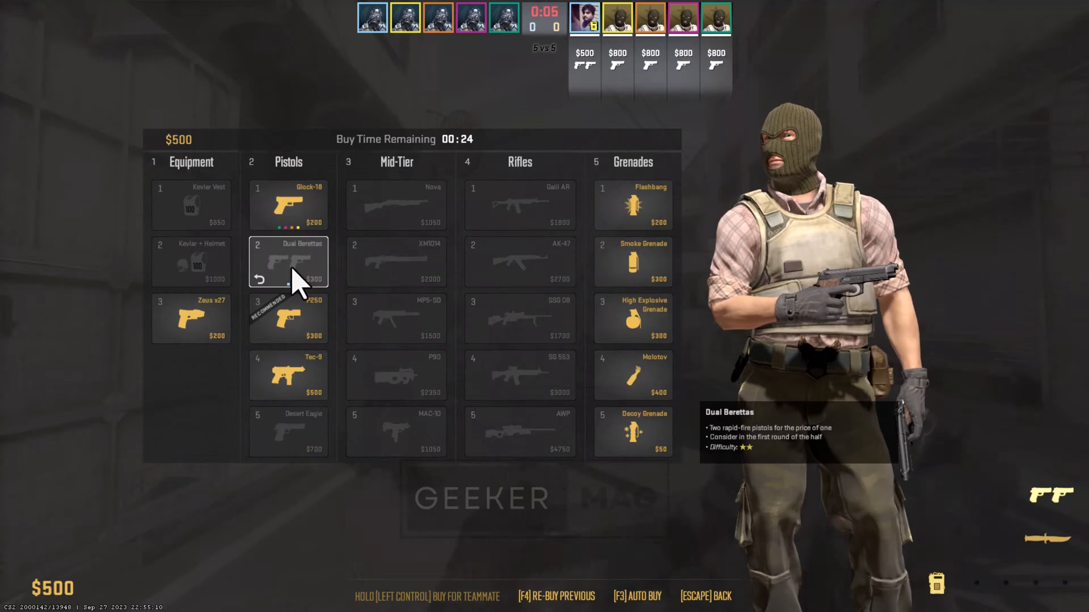
pyautogui.click(286, 262)
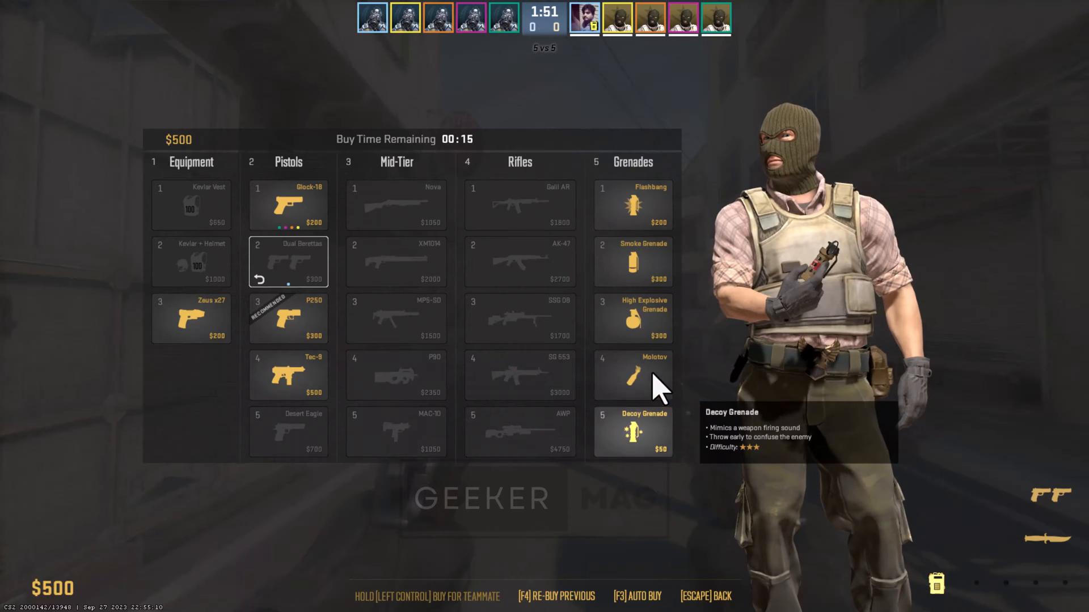
pyautogui.moveTo(633, 376)
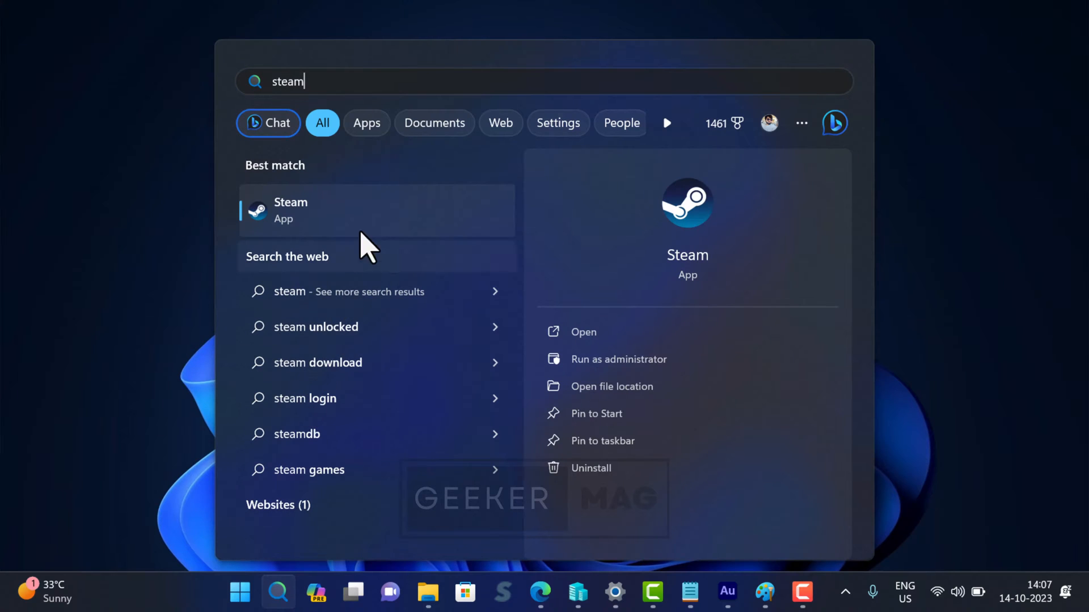
# Launch Steam and bring up Counter-Strike 2's Properties from the Library home
pyautogui.click(290, 210)
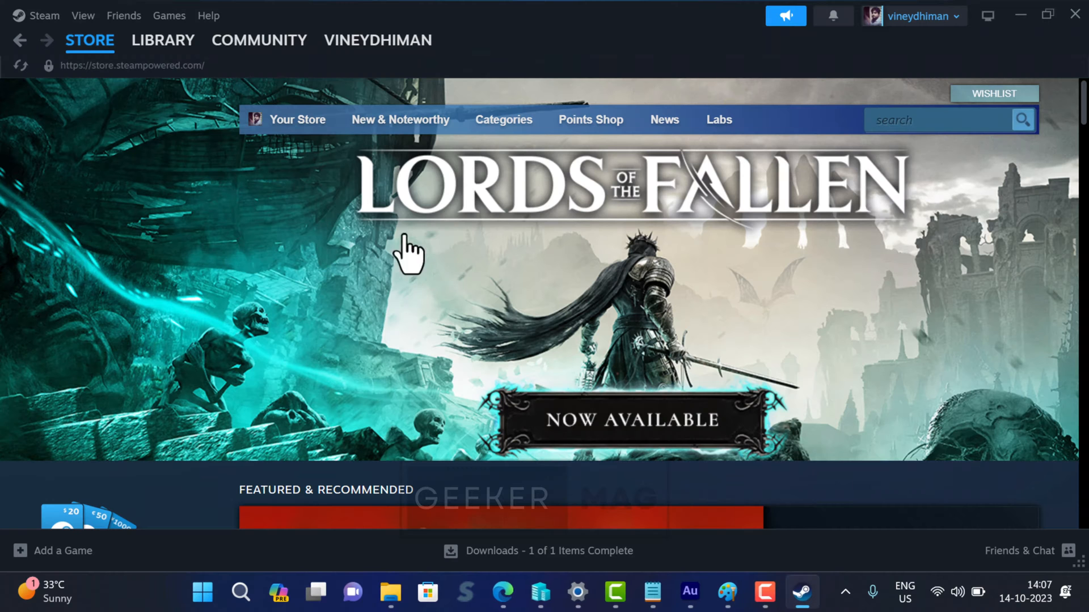
pyautogui.click(162, 39)
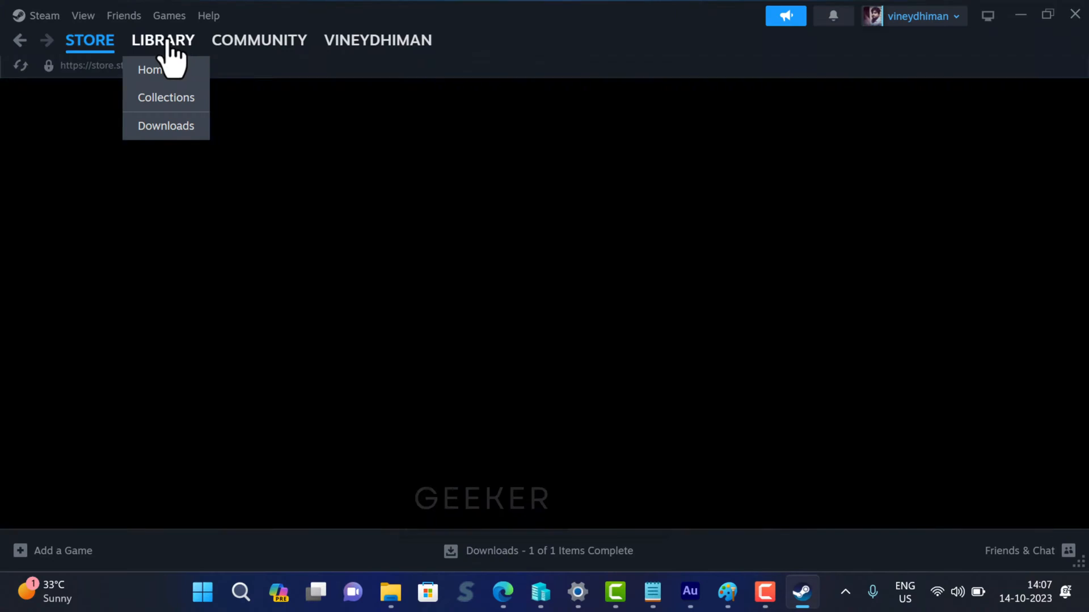
pyautogui.click(150, 69)
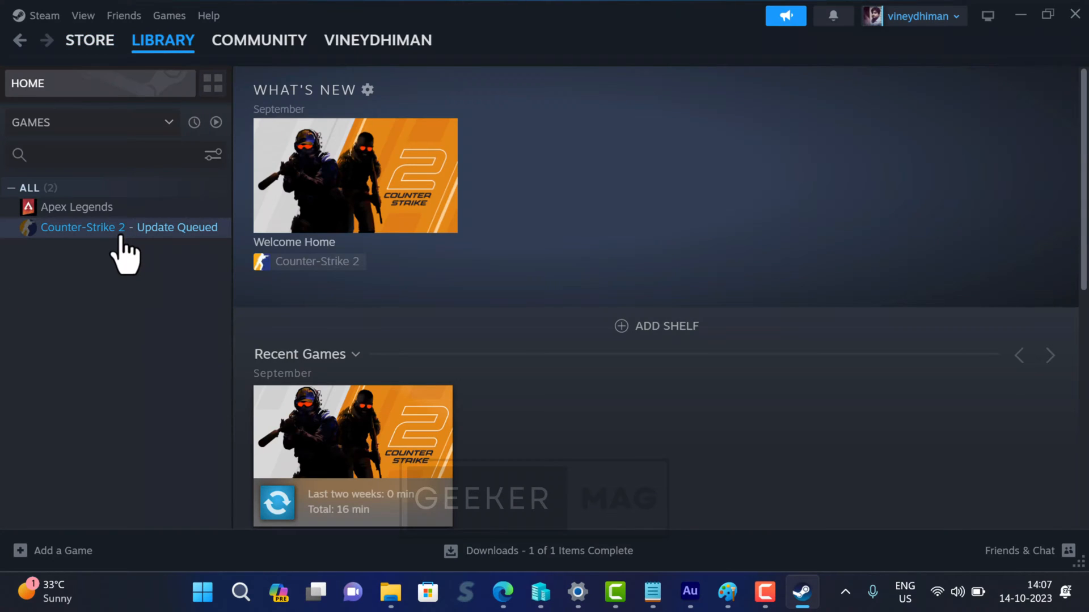
pyautogui.rightClick(83, 227)
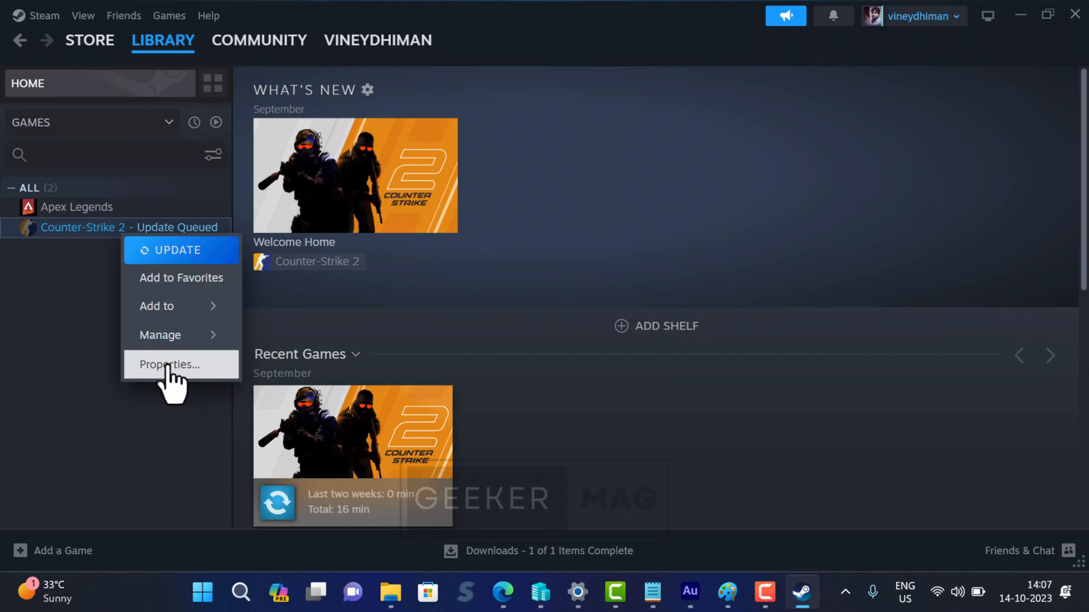
pyautogui.click(164, 365)
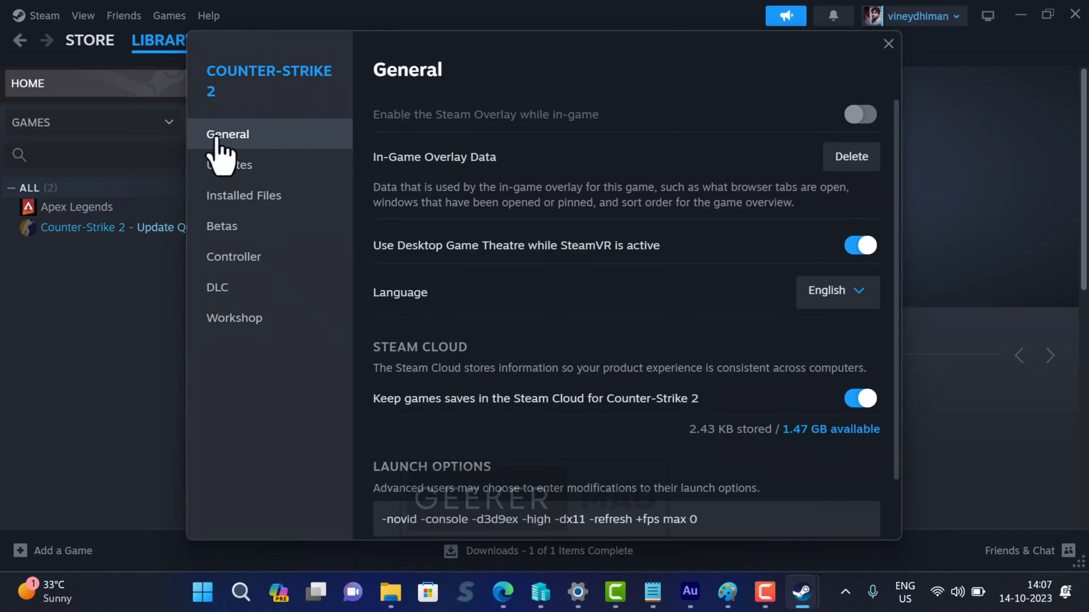
# Delete all existing text from Counter-Strike 2's Launch Options field
pyautogui.scroll(-3)
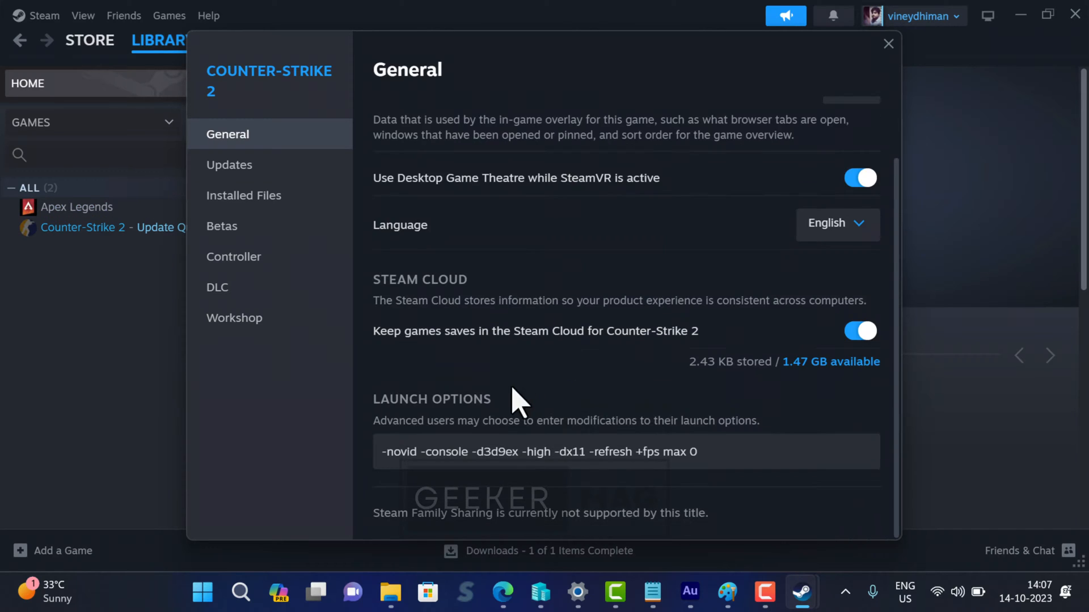
pyautogui.click(707, 451)
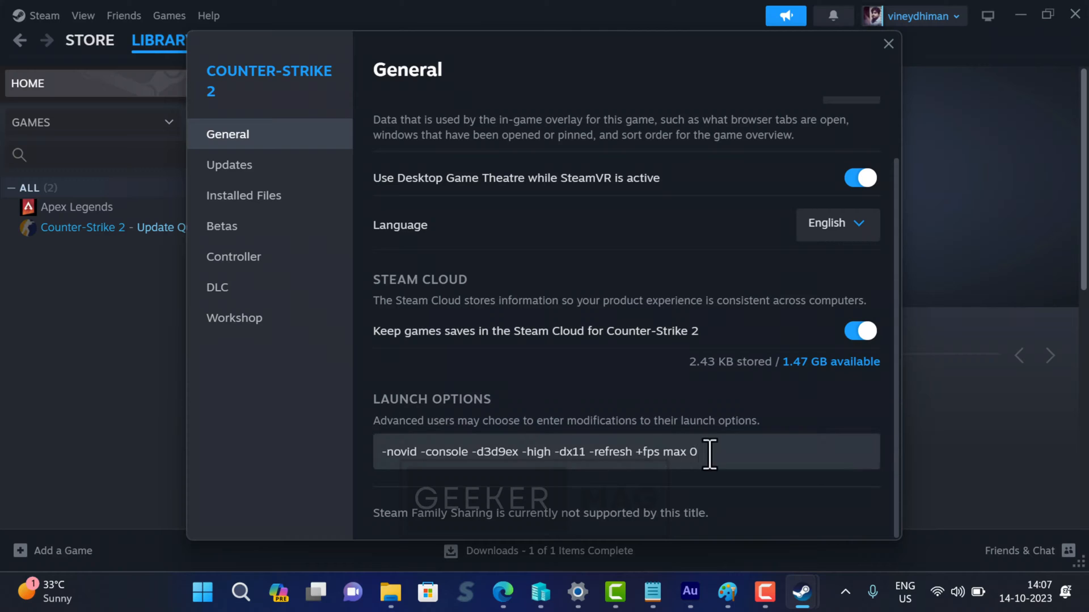
pyautogui.tripleClick(538, 453)
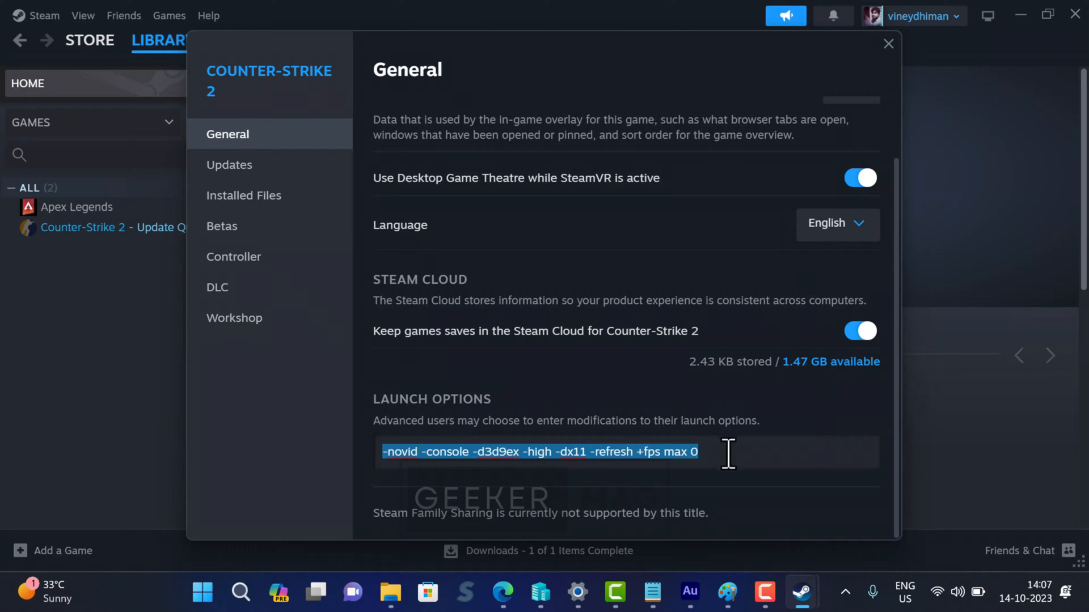
pyautogui.press('Delete')
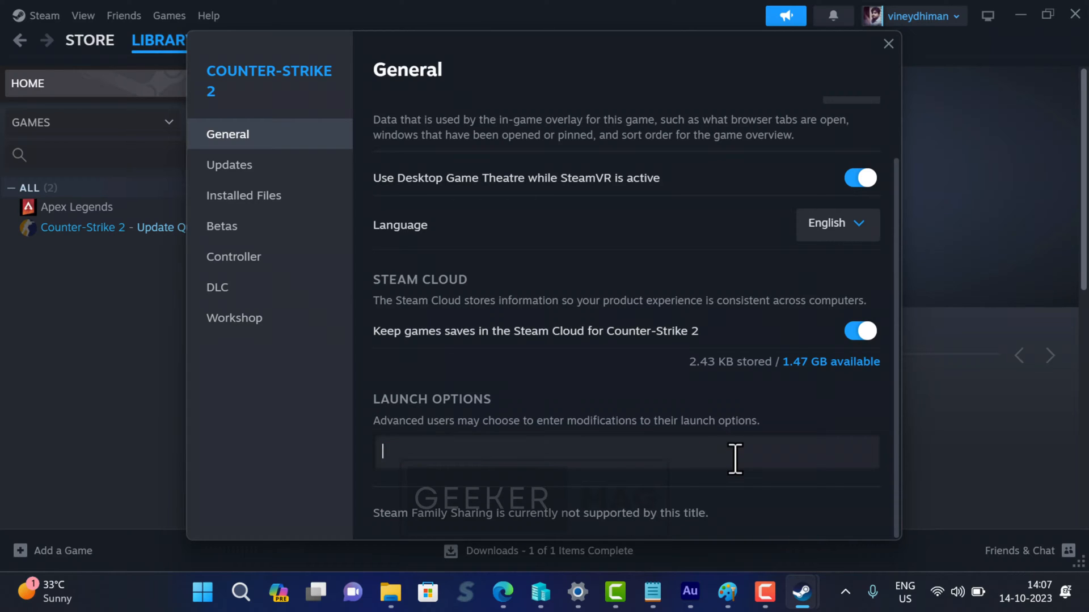
pyautogui.moveTo(709, 456)
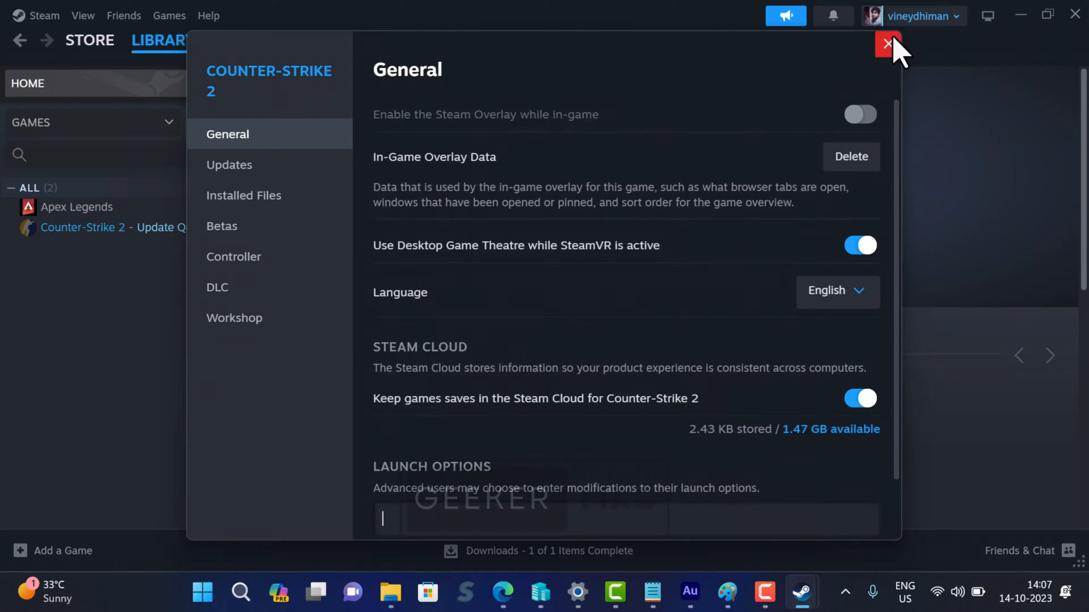
# Close Properties and the Steam window, then exit Steam fully from the tray
pyautogui.click(886, 44)
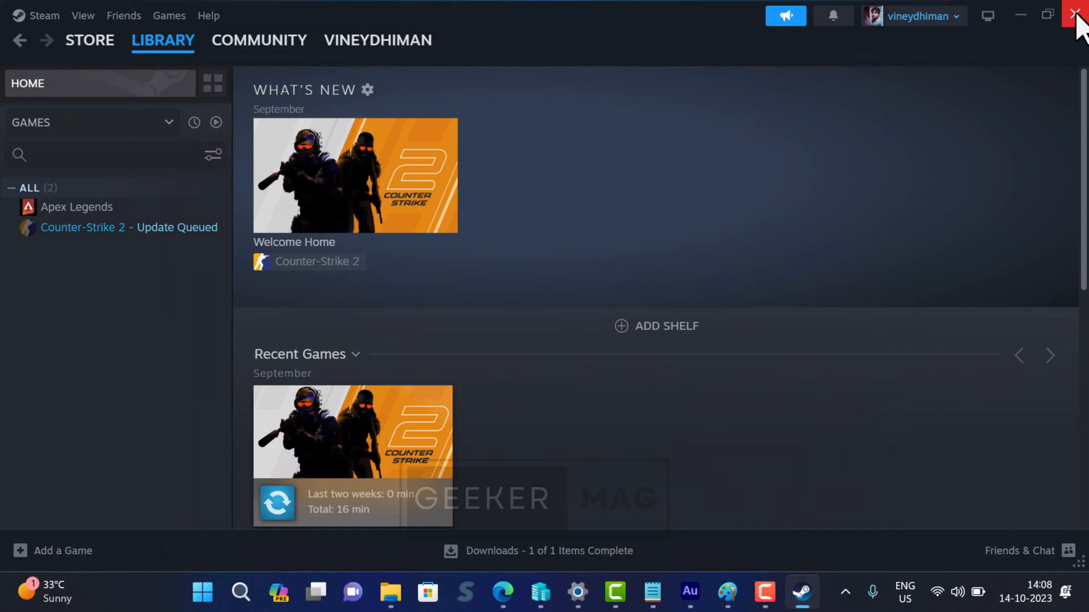
pyautogui.click(1075, 14)
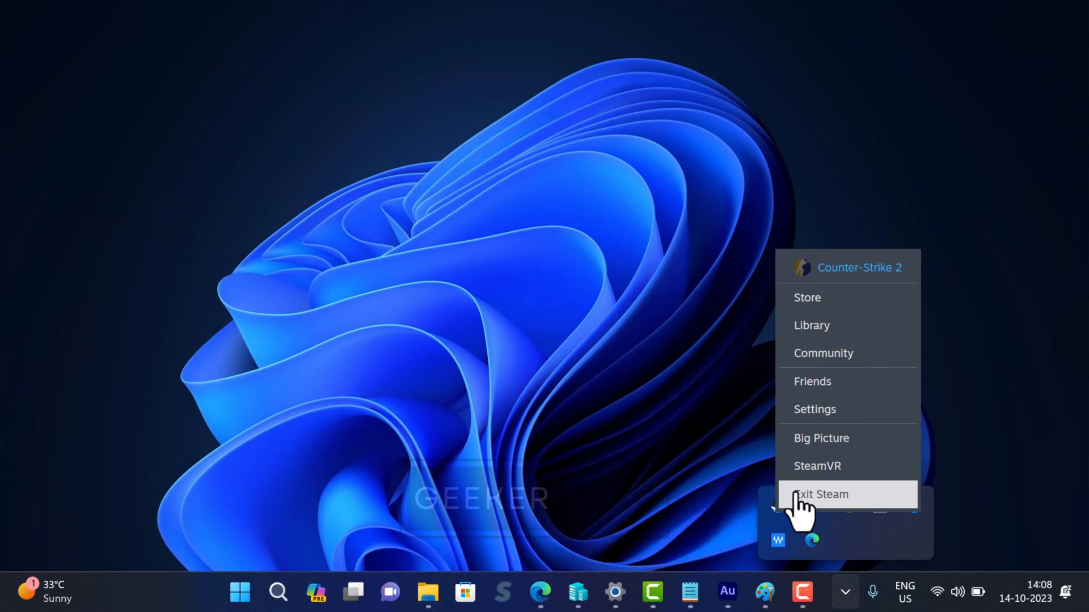
pyautogui.click(821, 495)
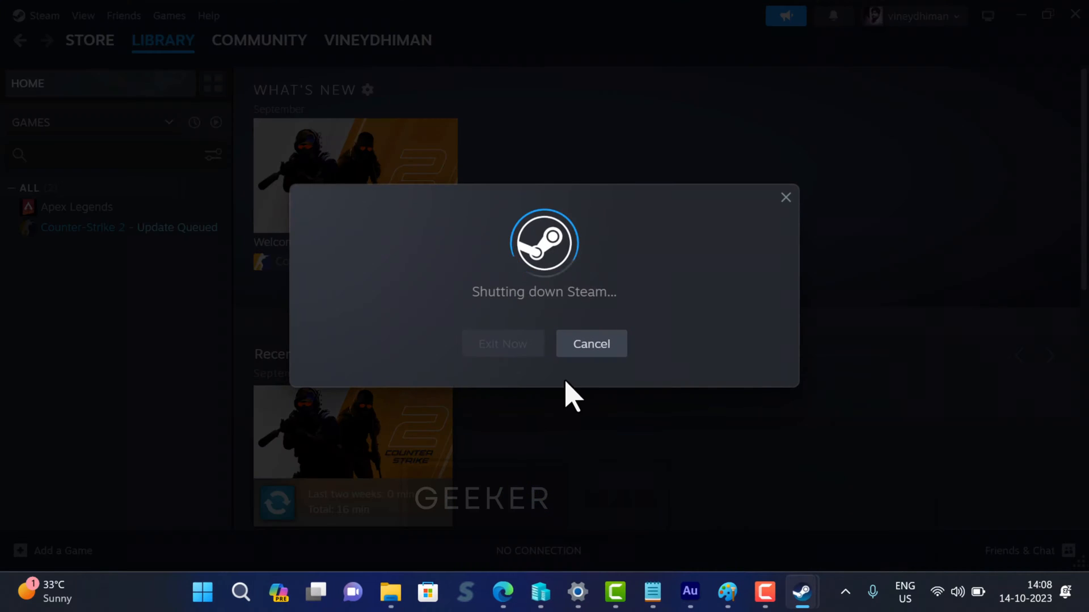
pyautogui.click(502, 344)
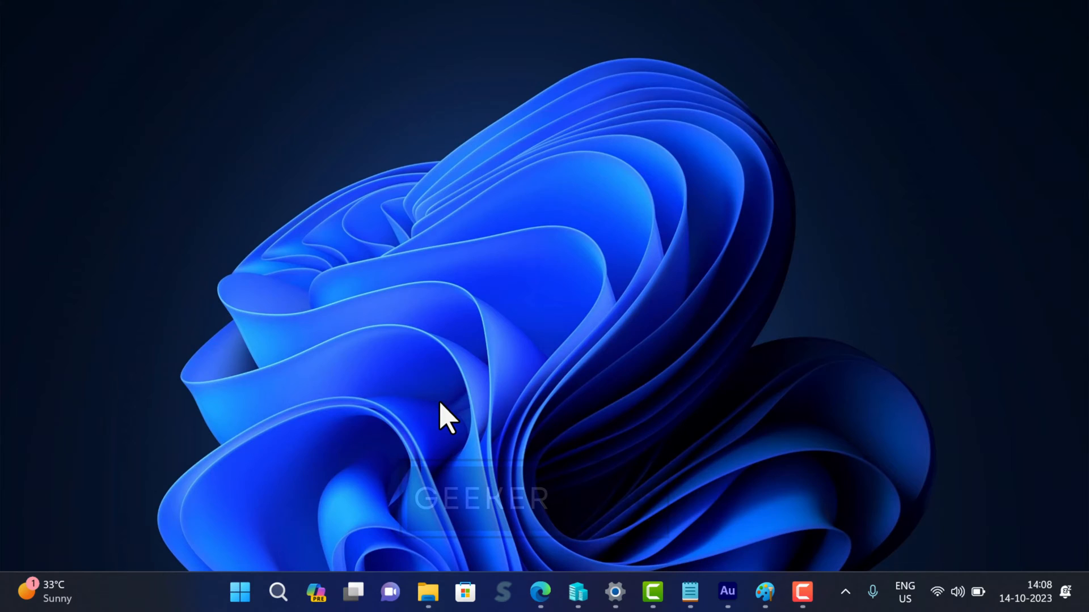
# Enter -dx11 as Counter-Strike 2's launch options and close Properties and Steam
pyautogui.click(801, 593)
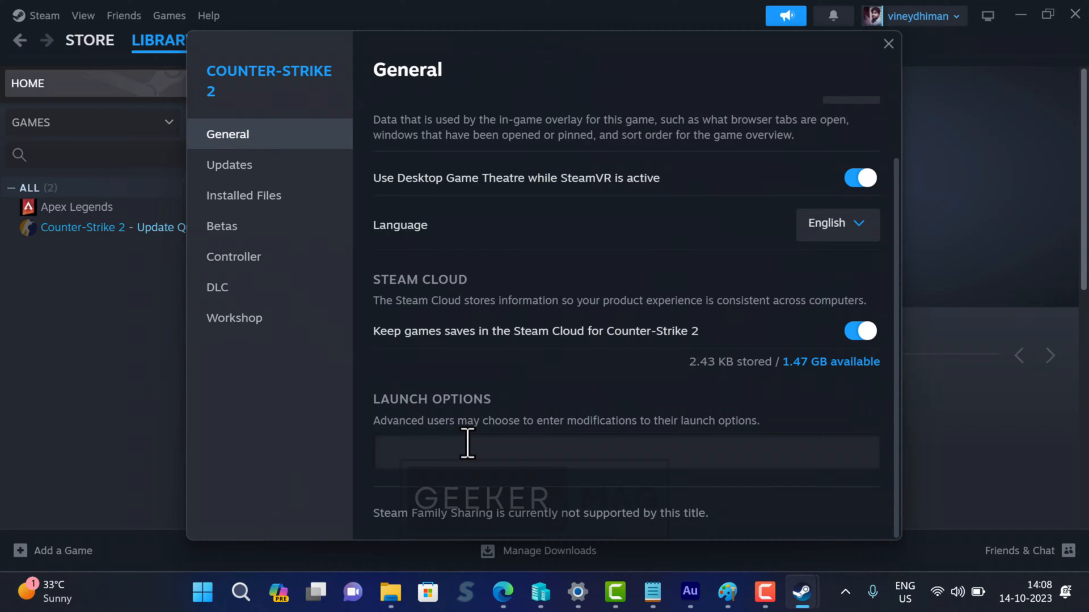
pyautogui.write('-dx11')
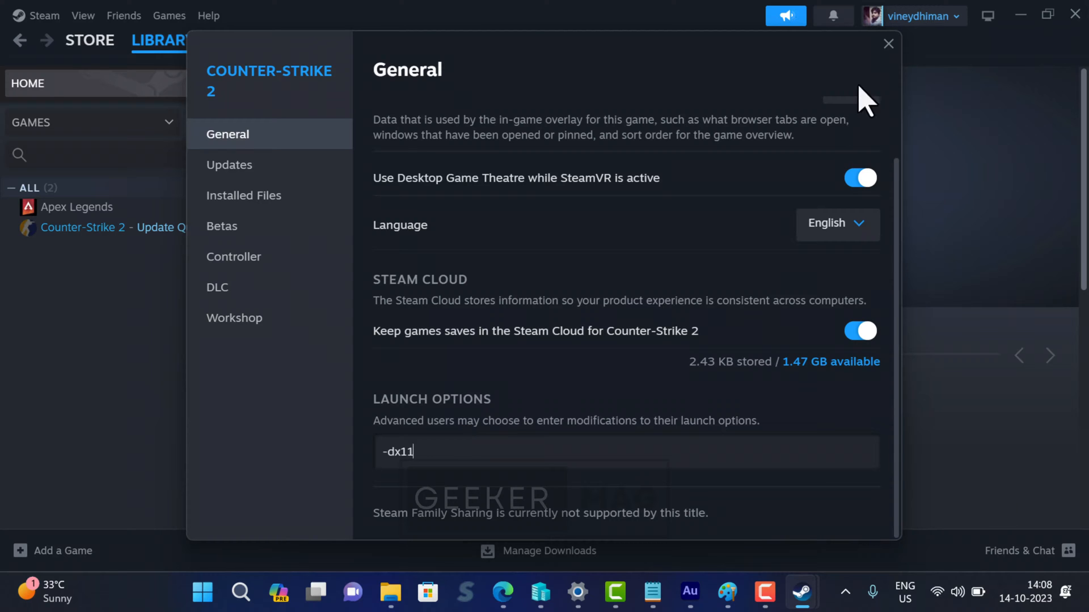
pyautogui.click(887, 44)
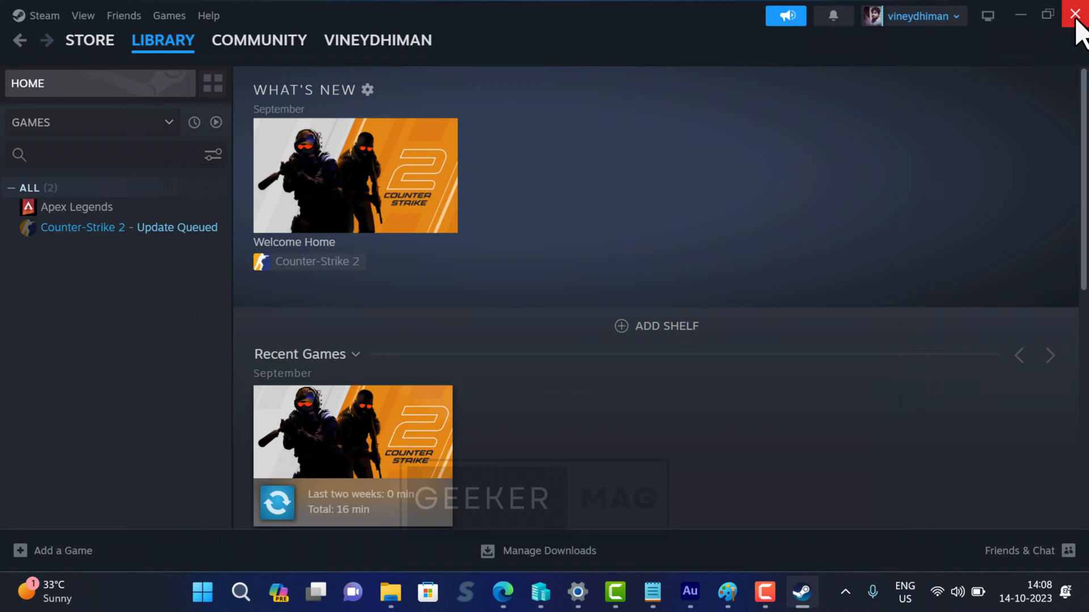
pyautogui.click(1074, 14)
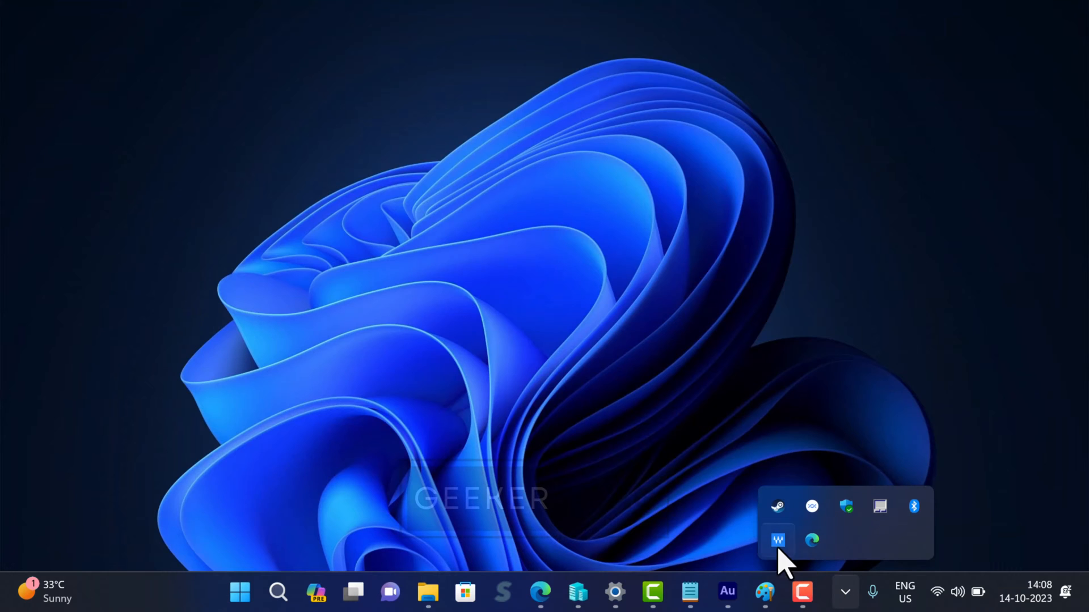
pyautogui.moveTo(658, 464)
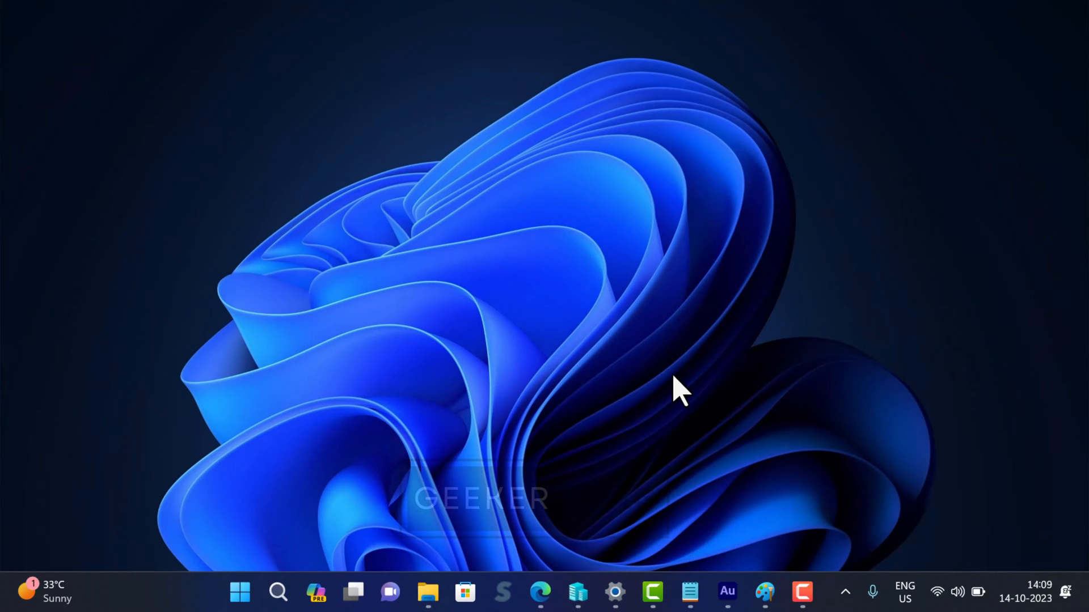
pyautogui.moveTo(717, 72)
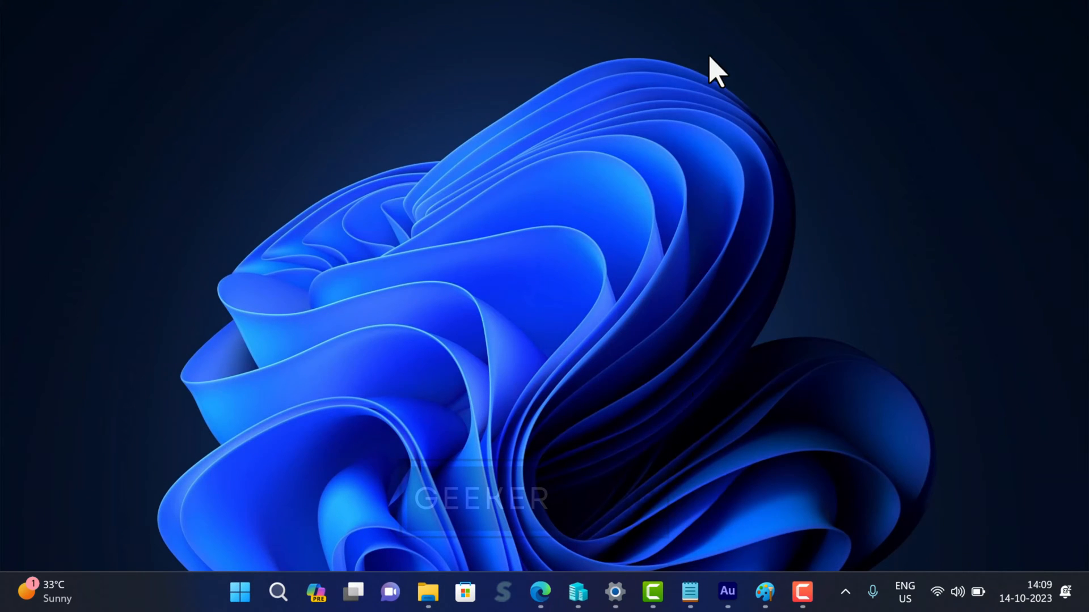